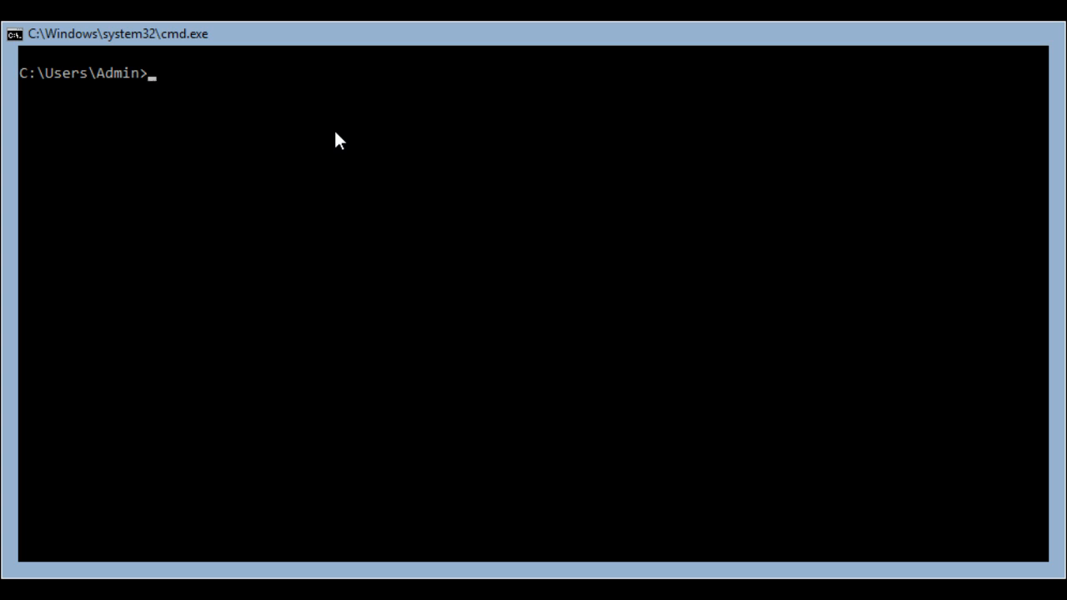
Enter the command python --version at the prompt without running it.
text(python)
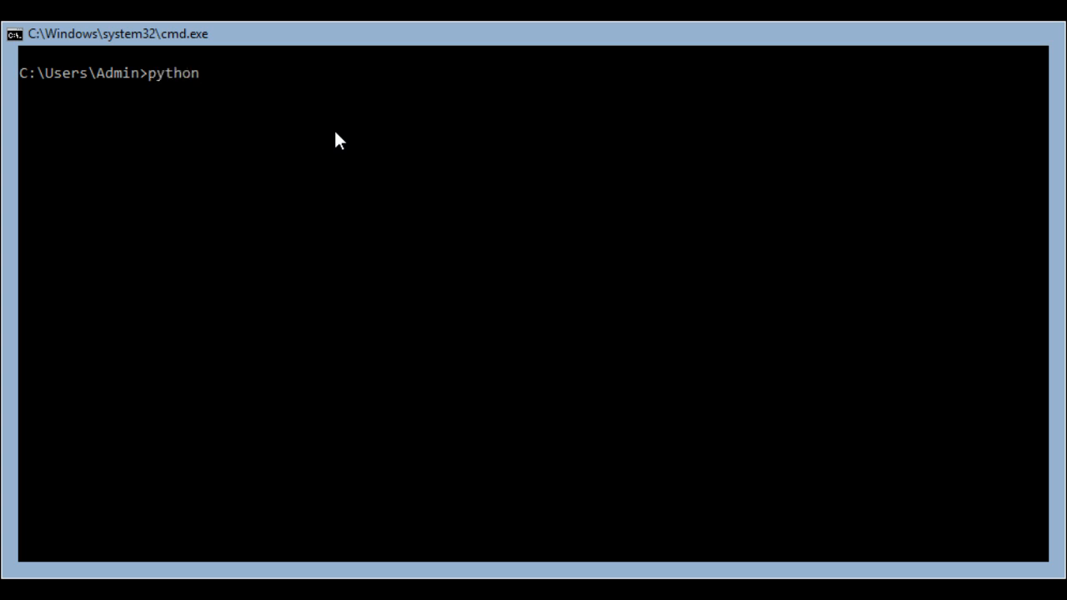
text(--versi)
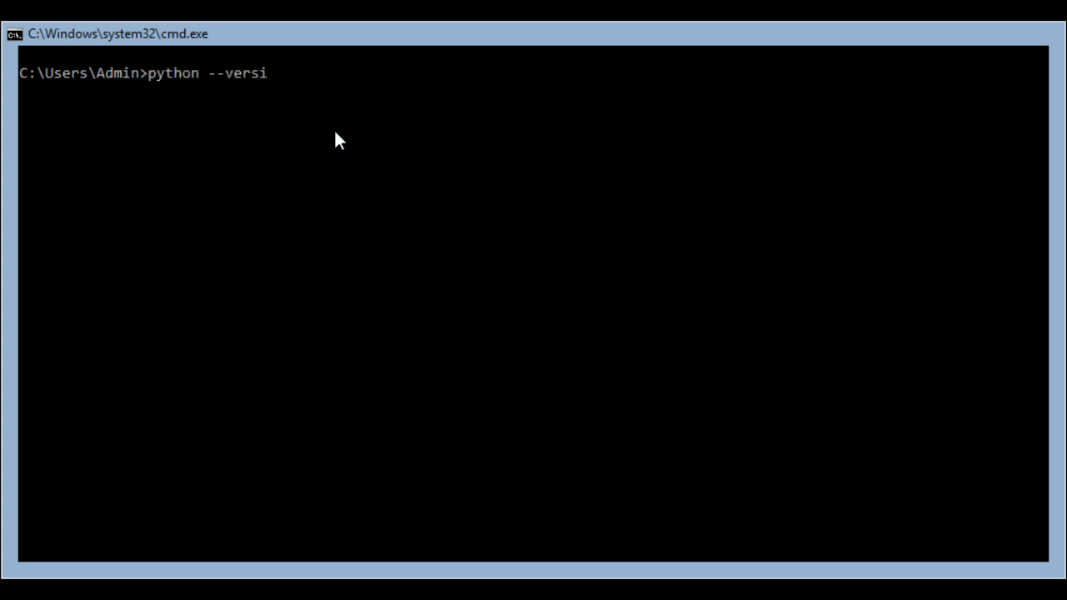
text(on)
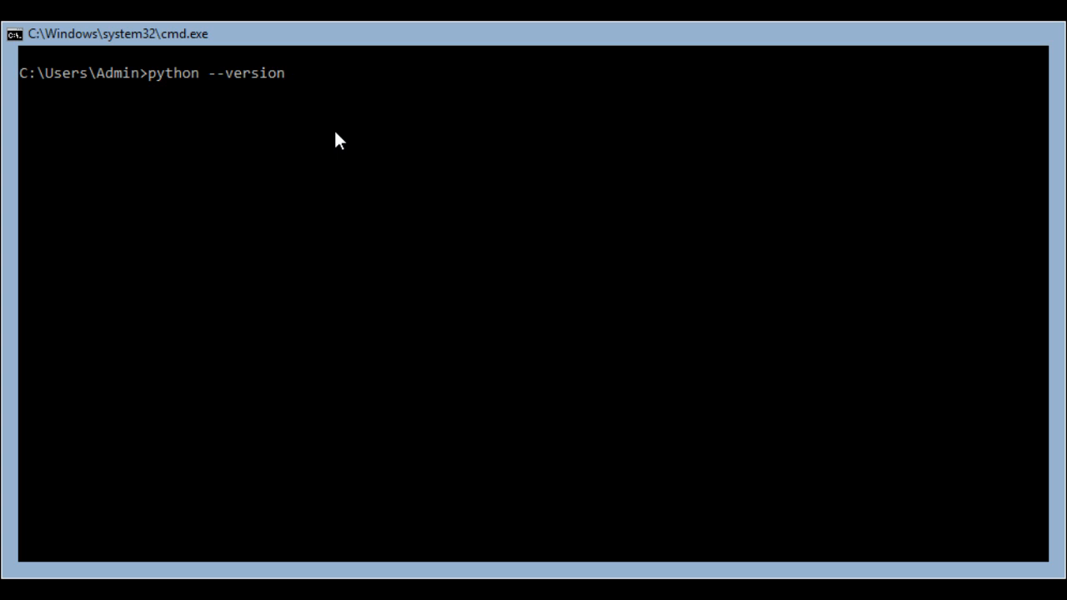
Run the version check, confirming Python 3.8.3, and type python.org.
key(Return)
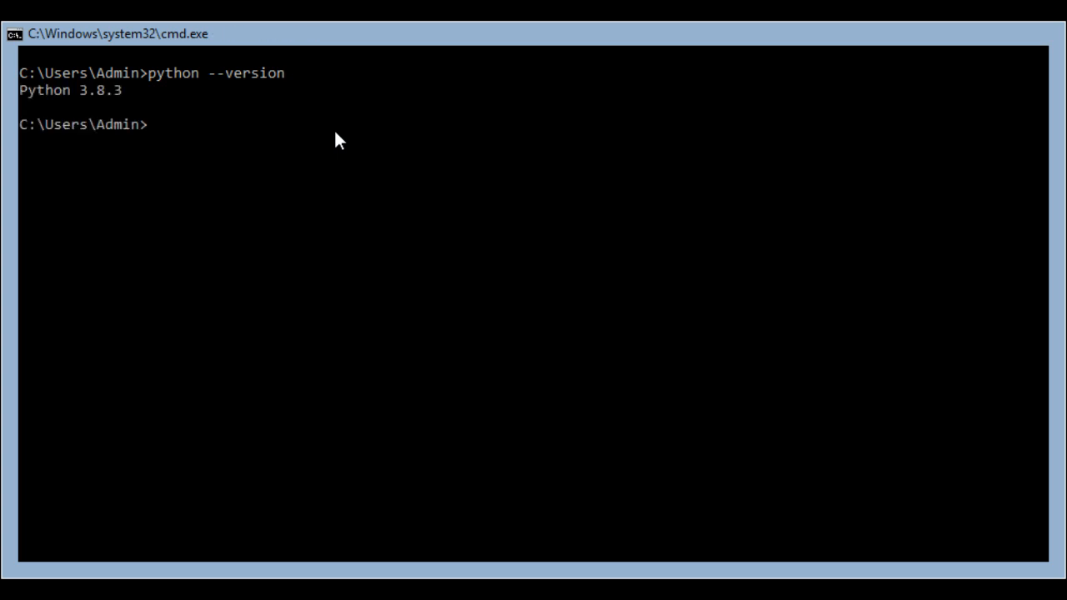
mouse_move(29, 100)
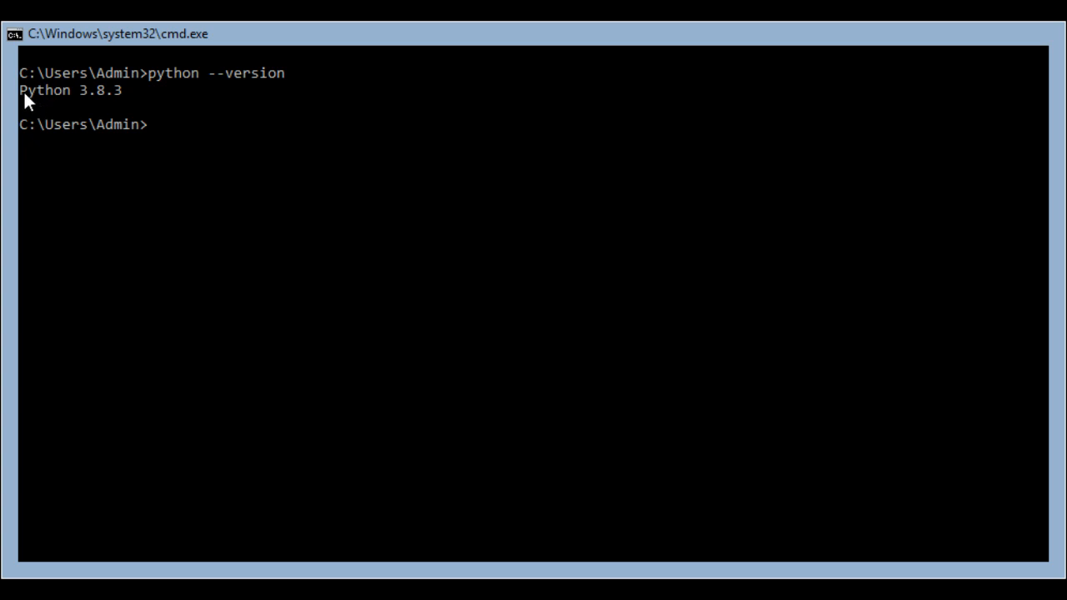
mouse_move(92, 103)
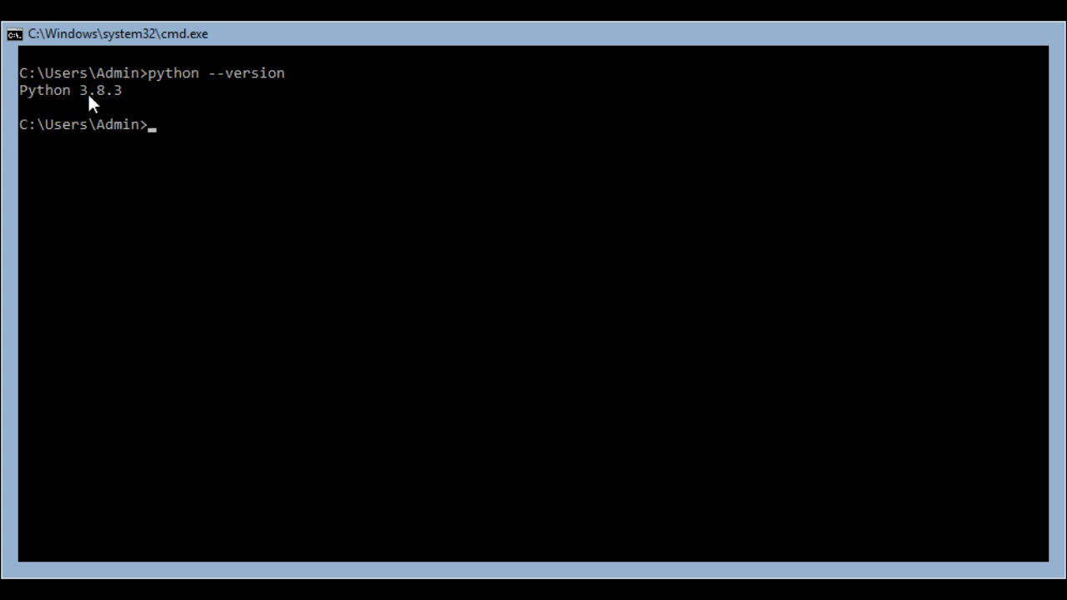
mouse_move(146, 108)
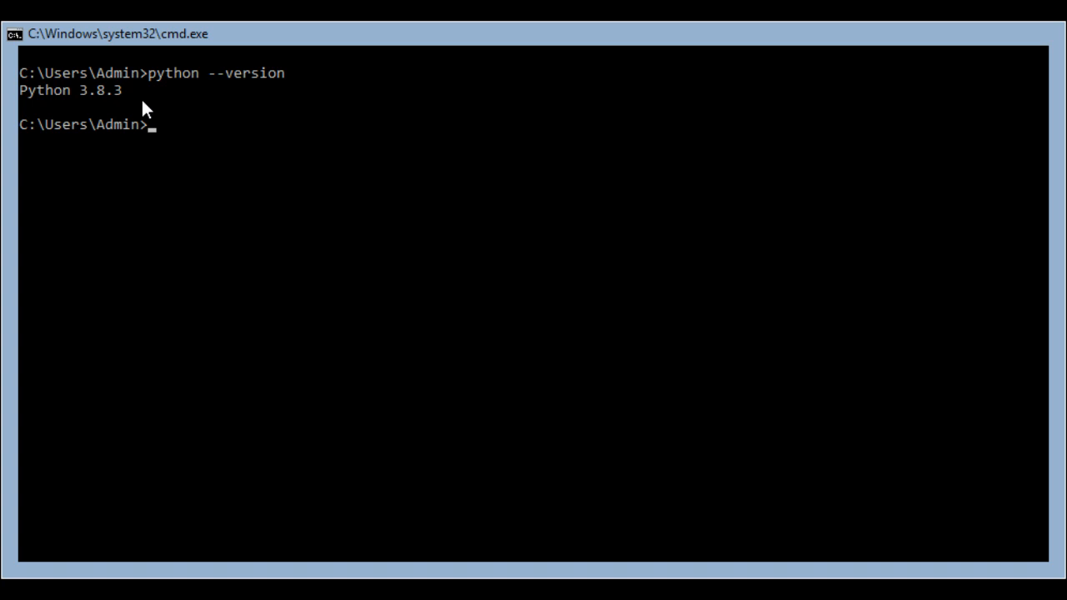
mouse_move(33, 112)
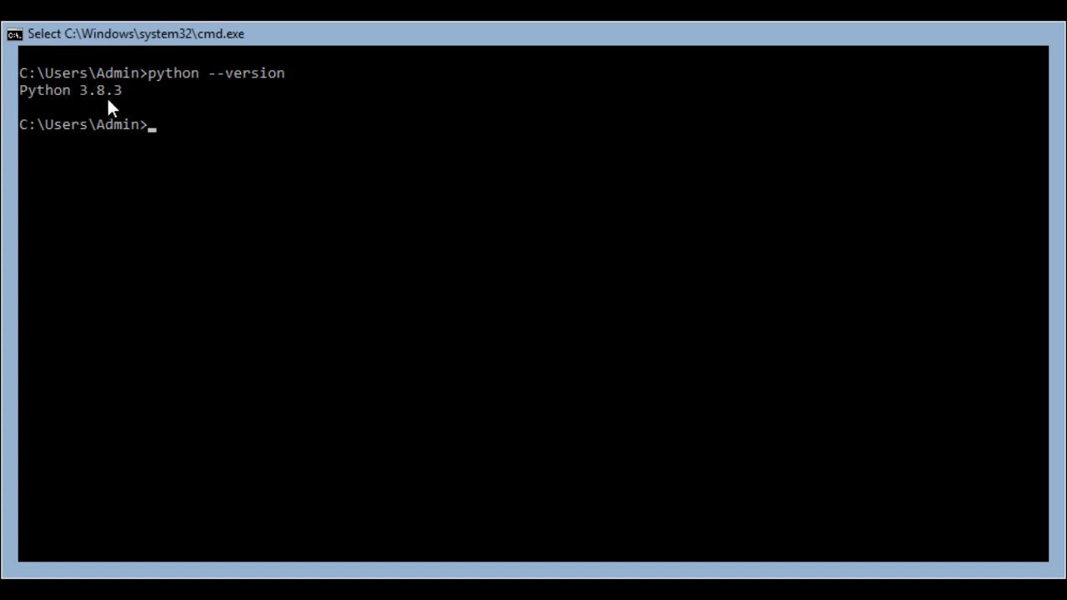
mouse_move(321, 94)
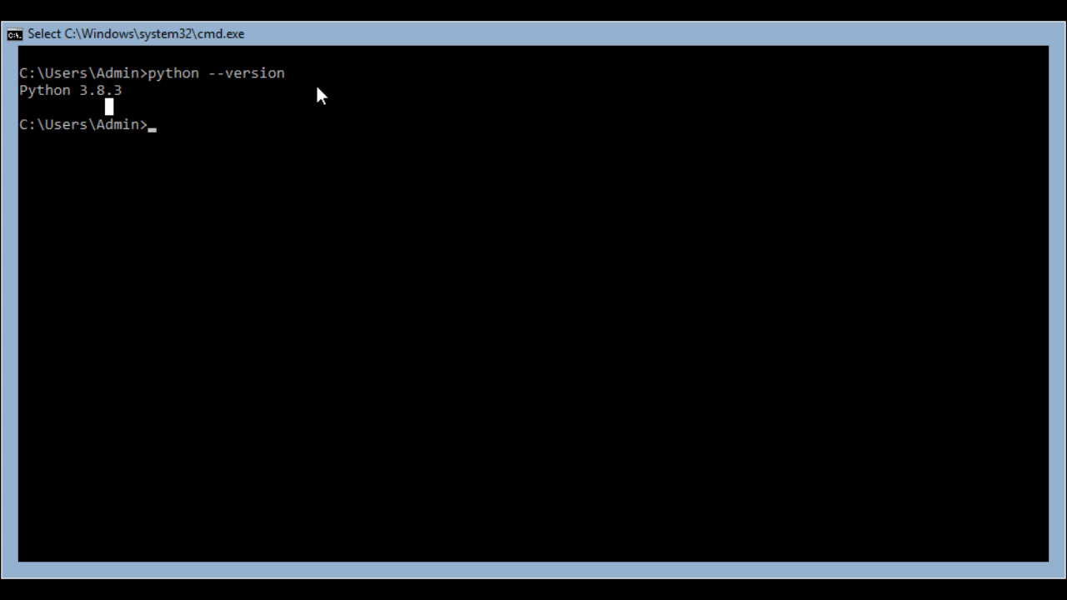
mouse_move(215, 112)
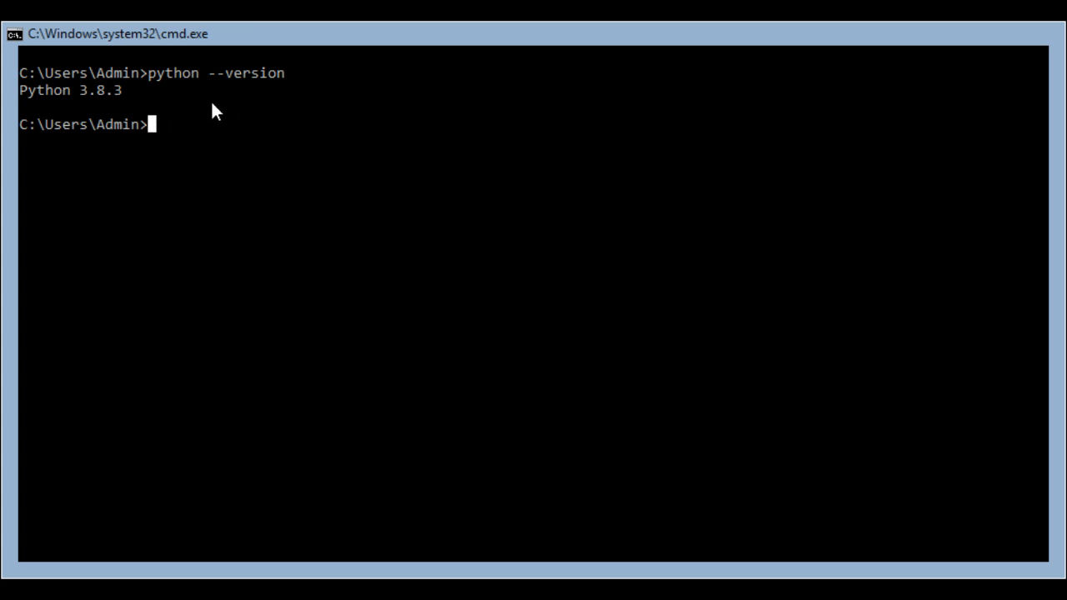
text(python.)
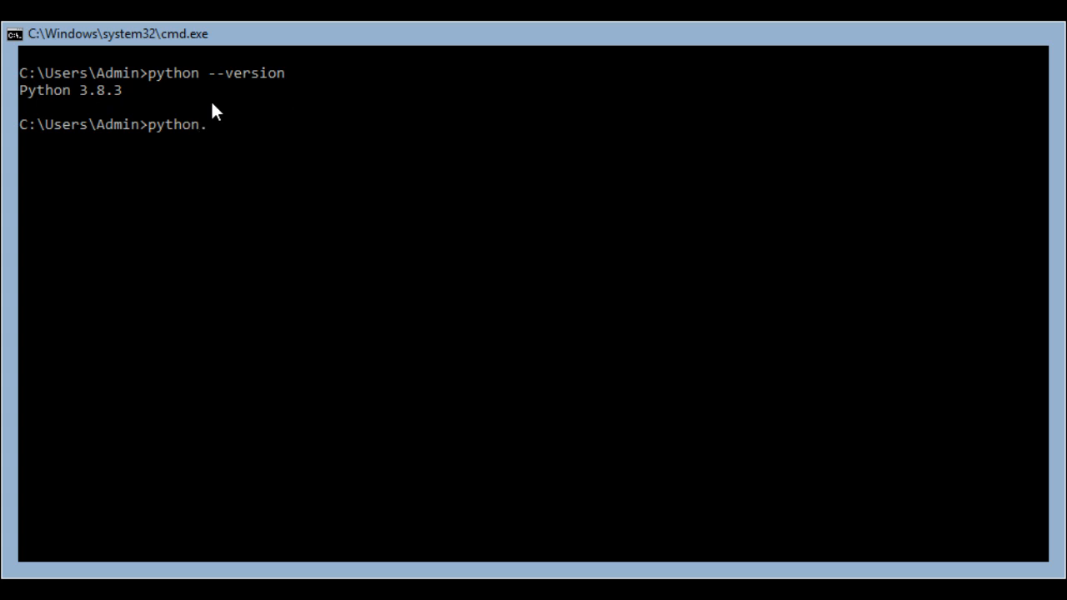
text(org)
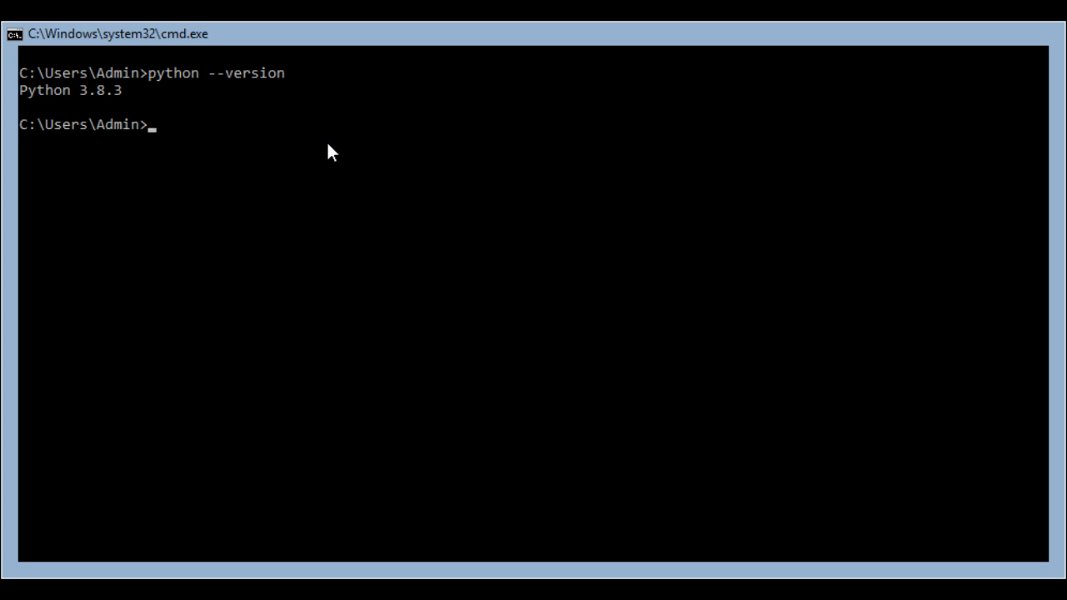
Launch the interactive Python 3.8.3 interpreter with the python command.
text(p)
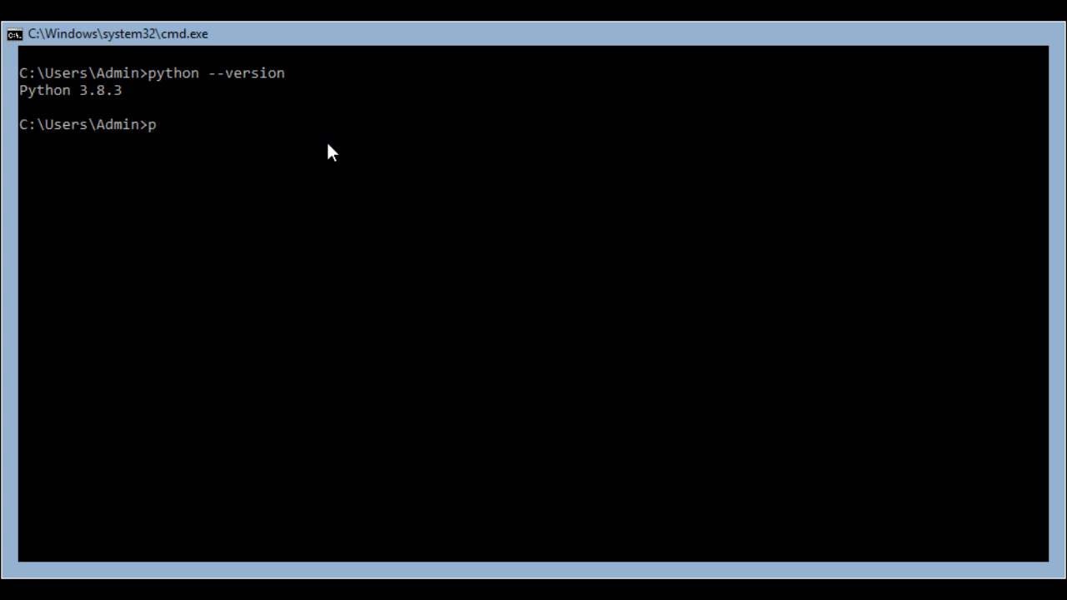
text(ython)
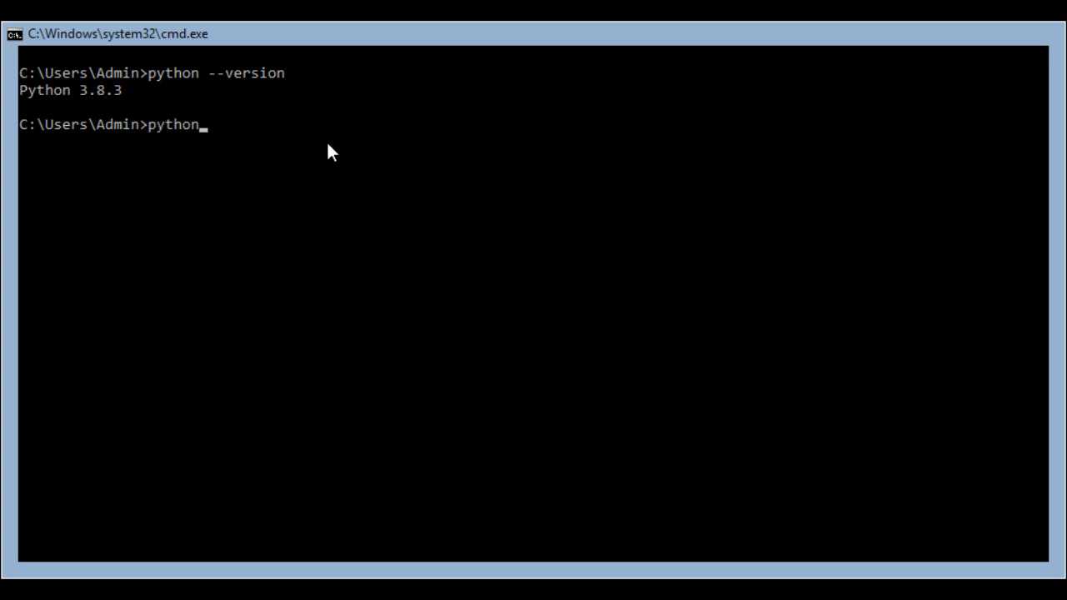
key(Return)
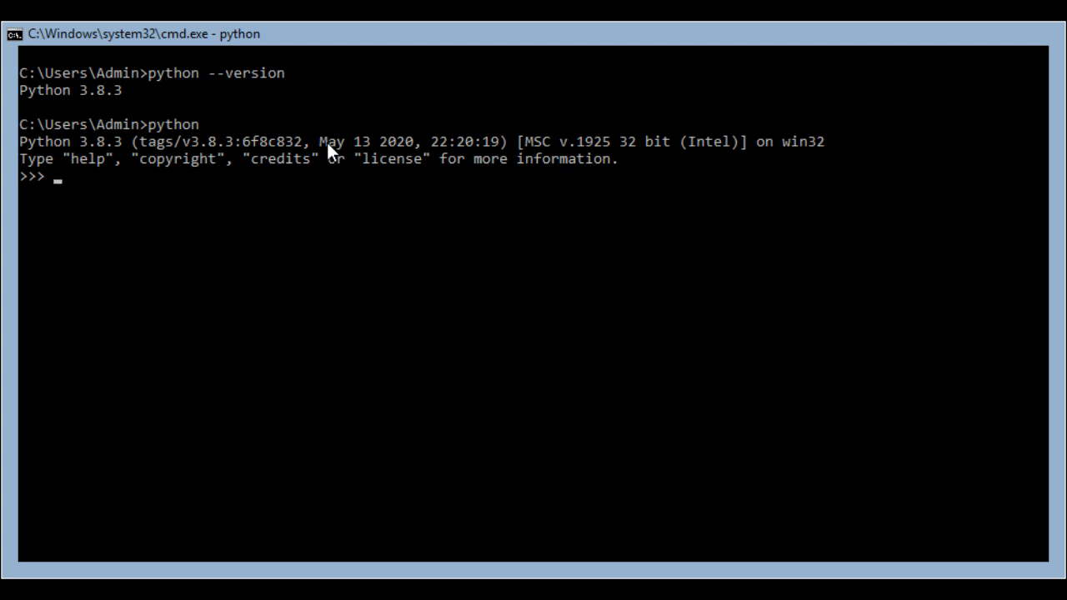
text(filen)
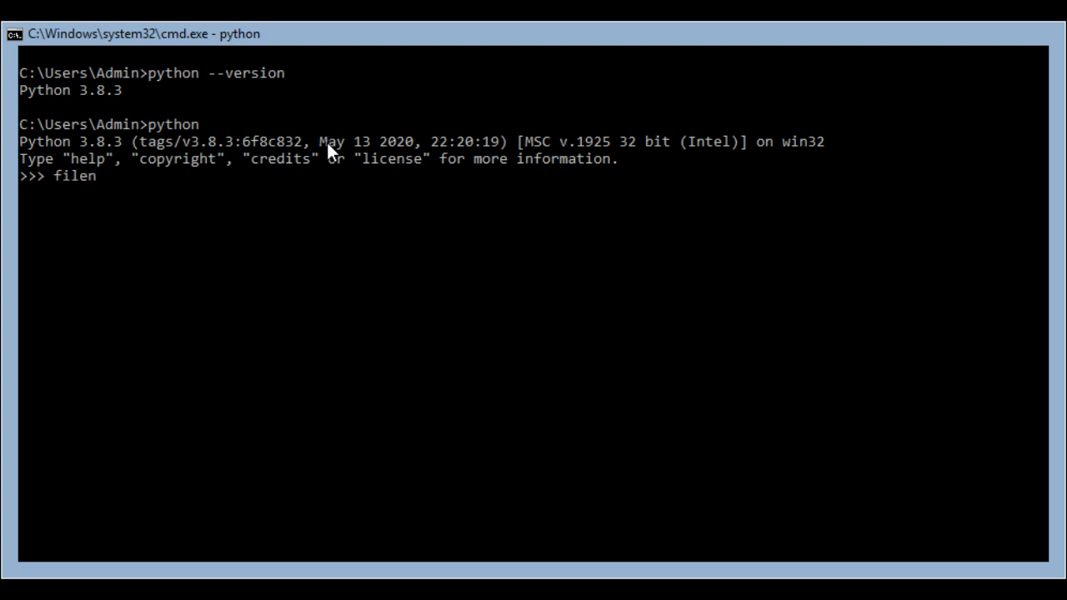
text(ame.py)
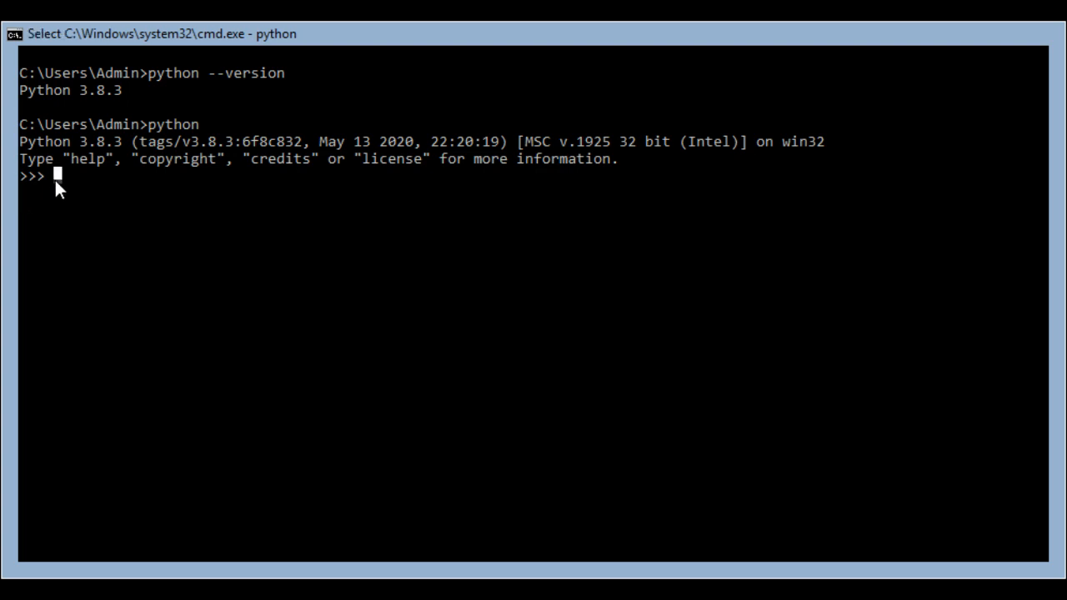
mouse_move(175, 194)
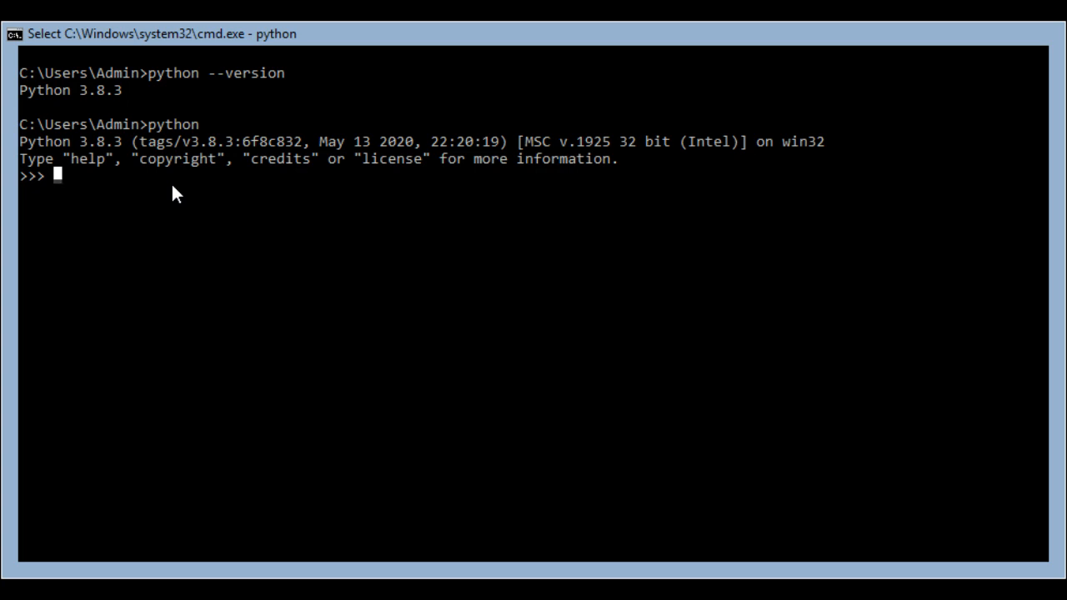
Run print("Hello World") at the >>> prompt, fixing typos, to display Hello World.
text(print)
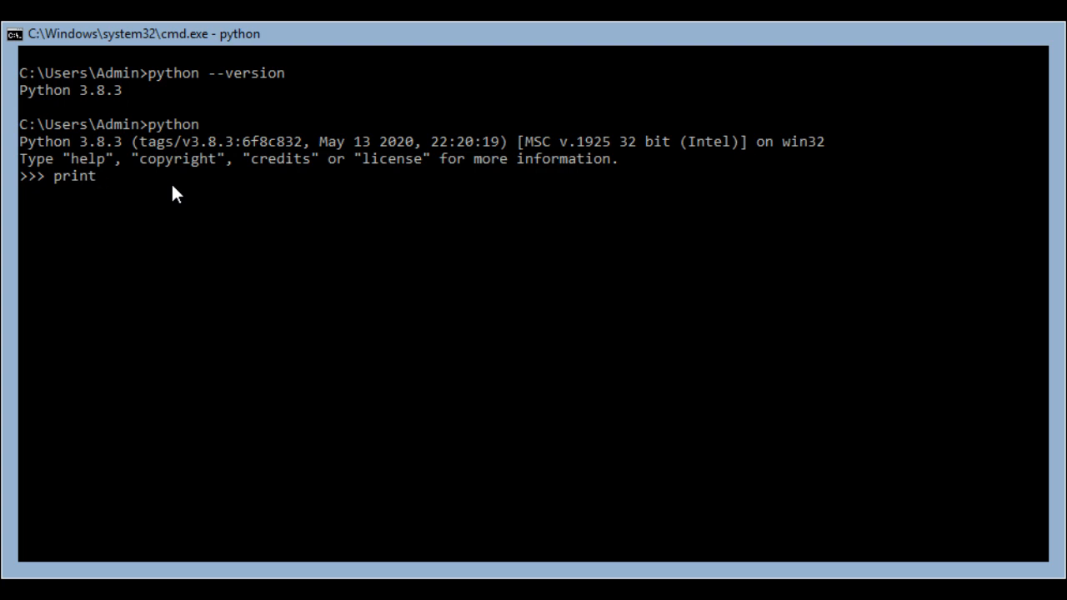
key(Backspace)
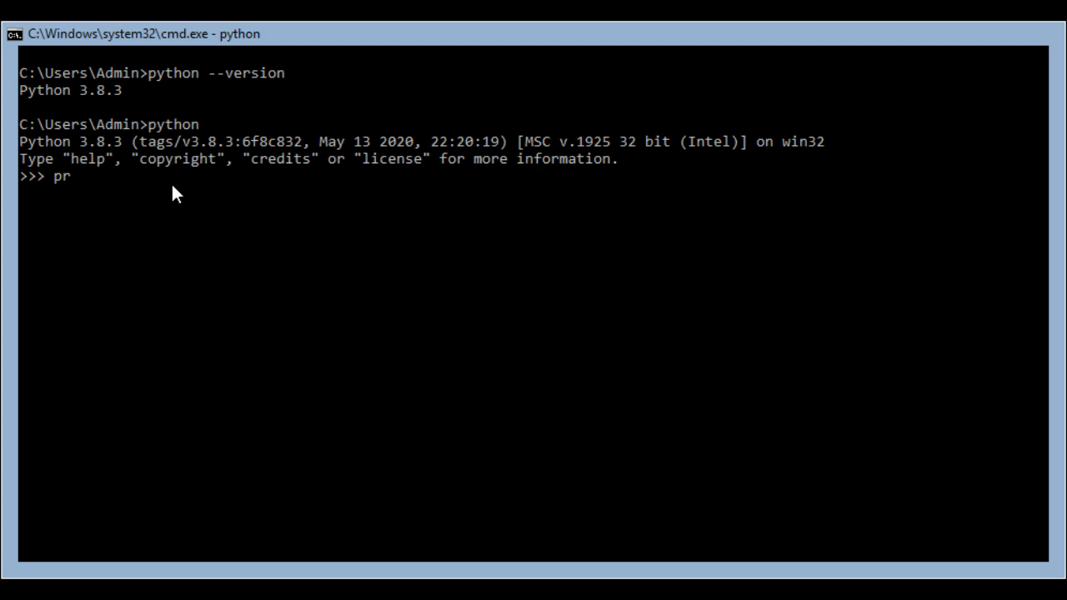
text(int)
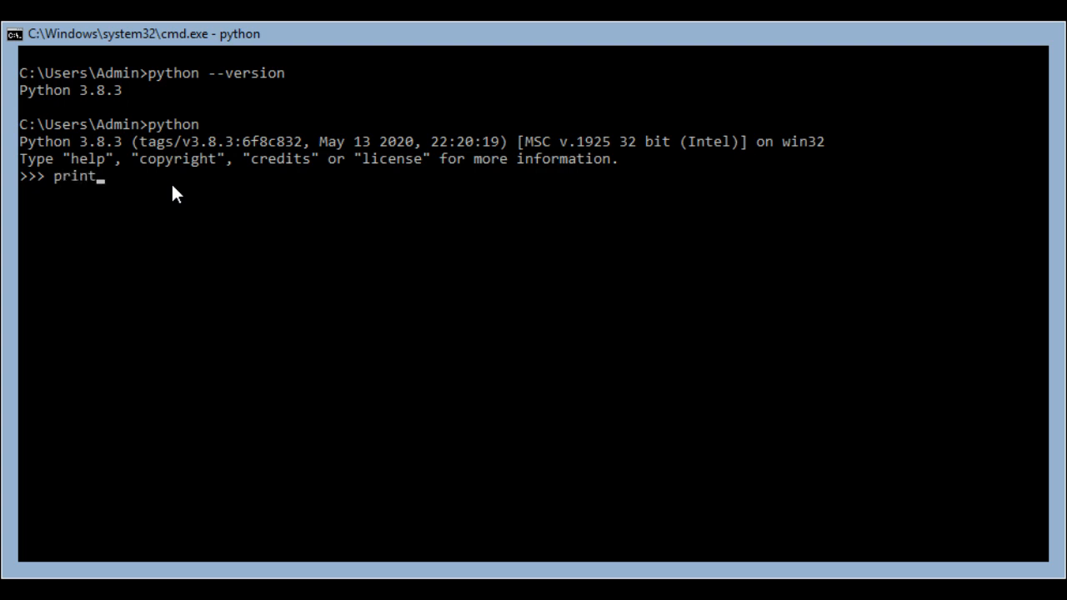
text(()
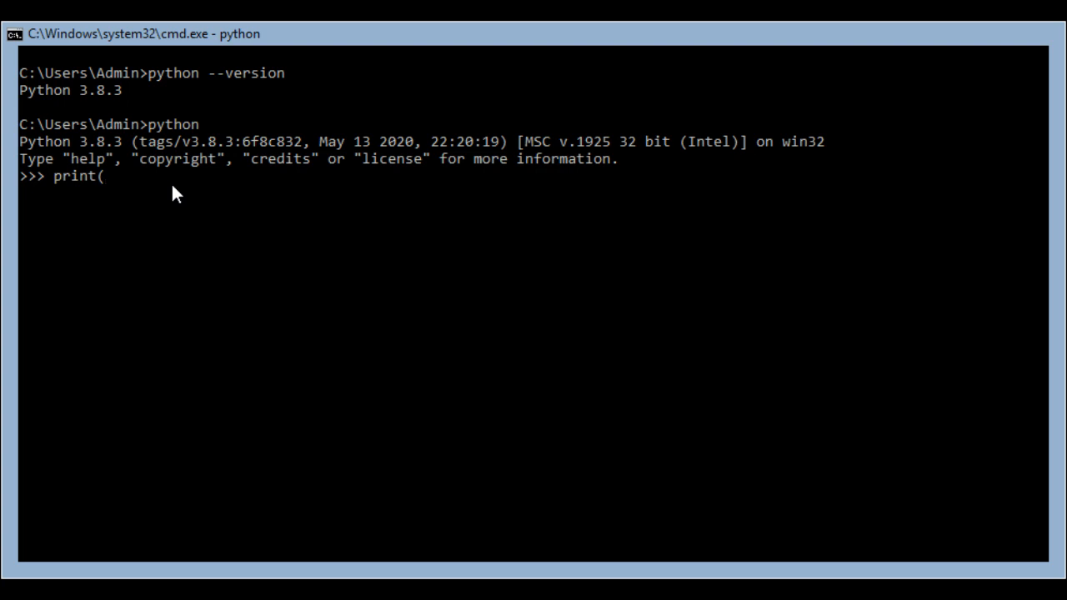
text("H)
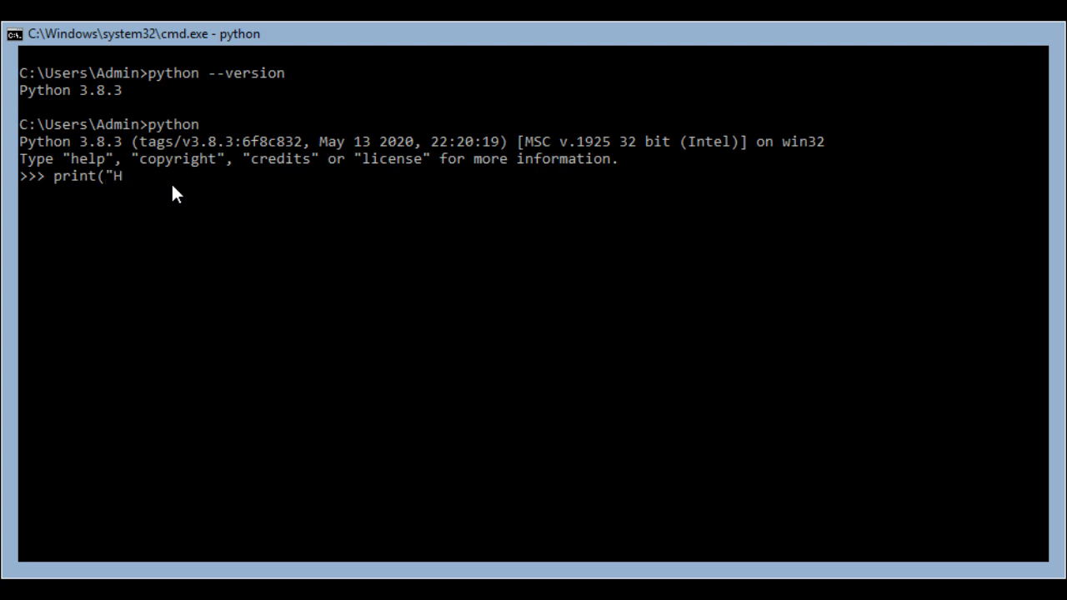
text(ello)
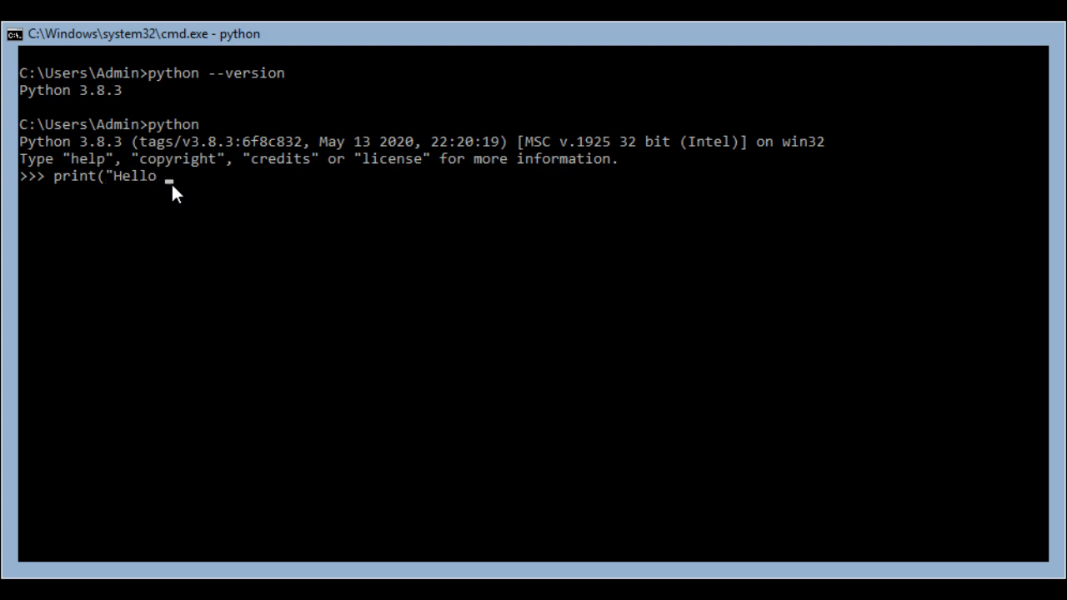
text(World")
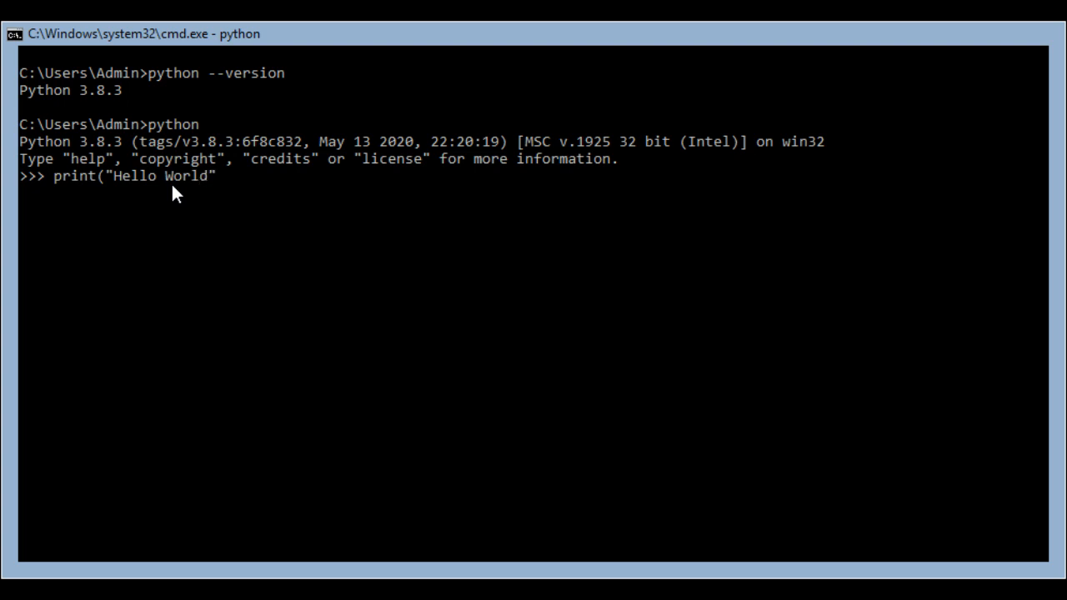
text(1)
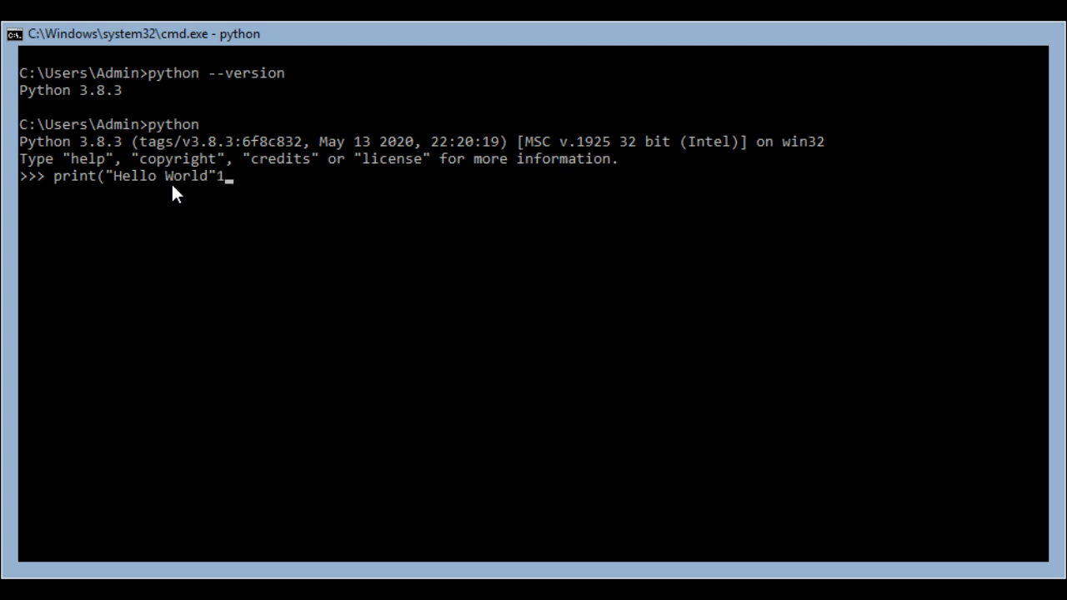
text())
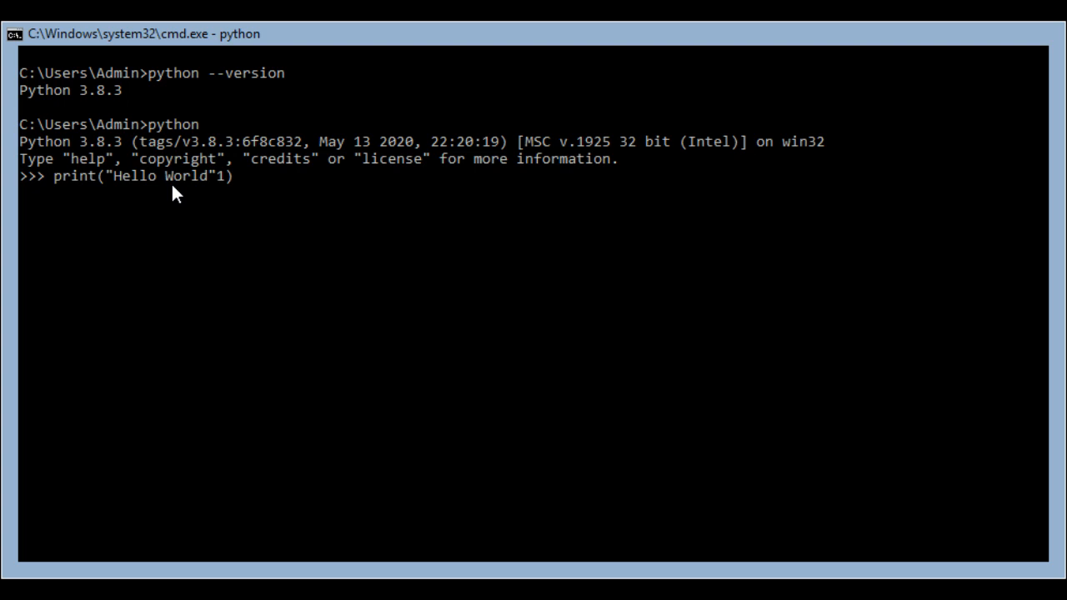
key(BackSpace)
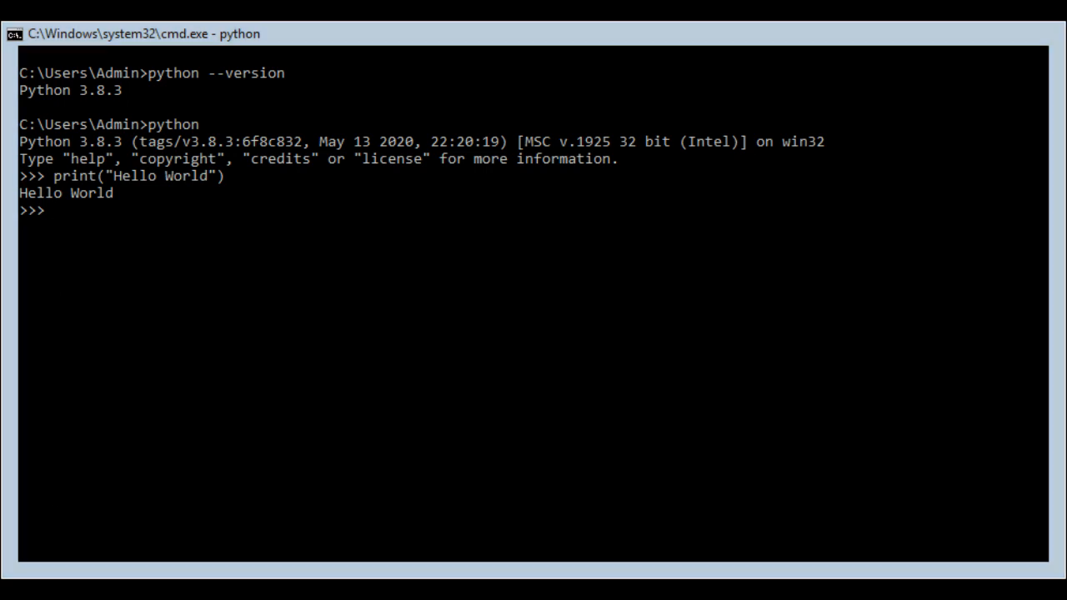
mouse_move(188, 138)
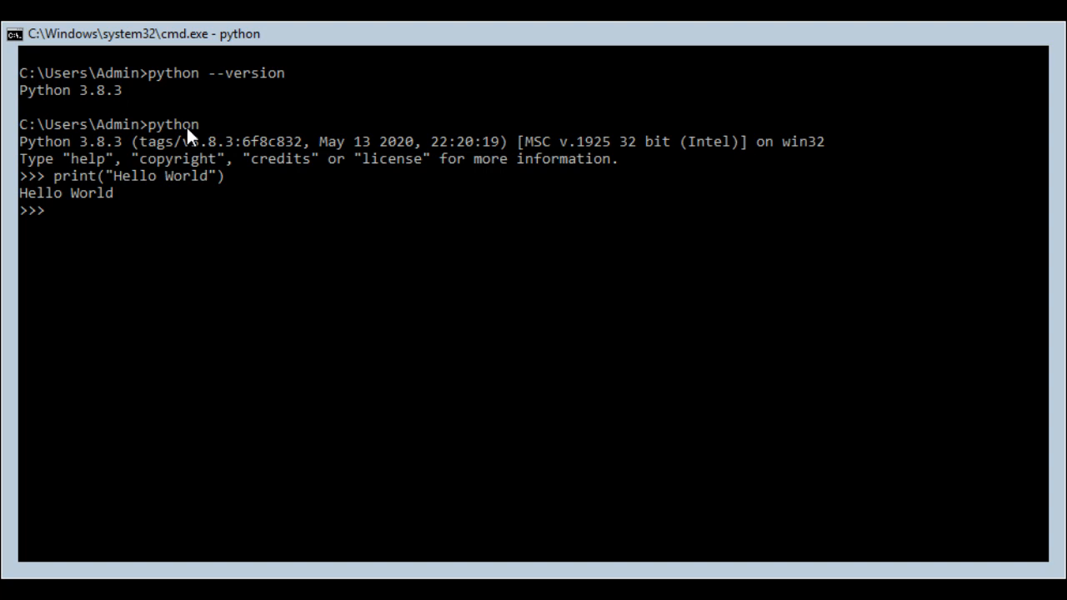
mouse_move(7, 319)
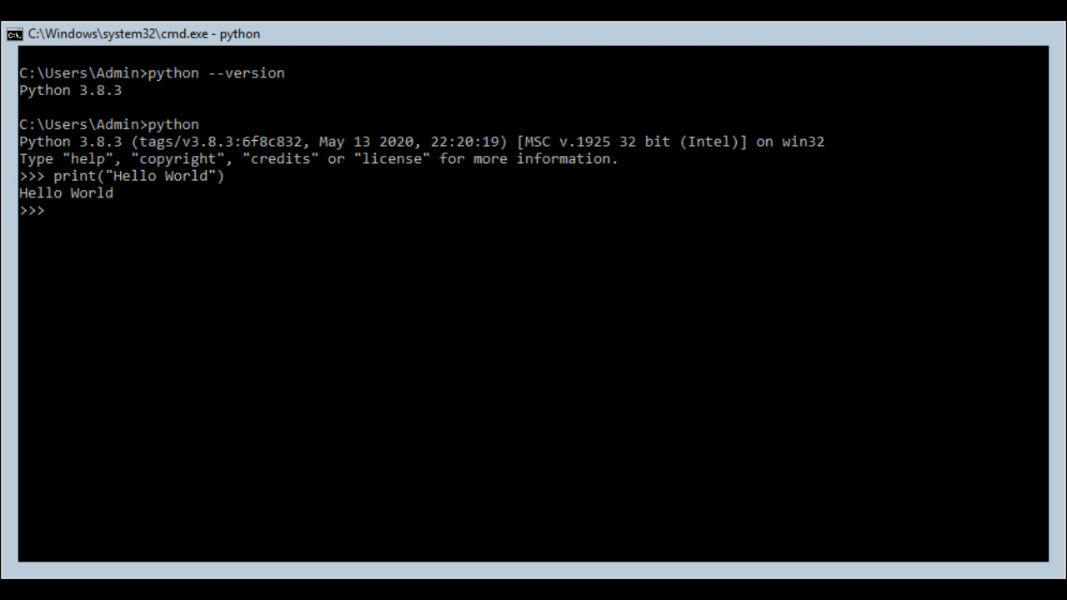
mouse_move(116, 148)
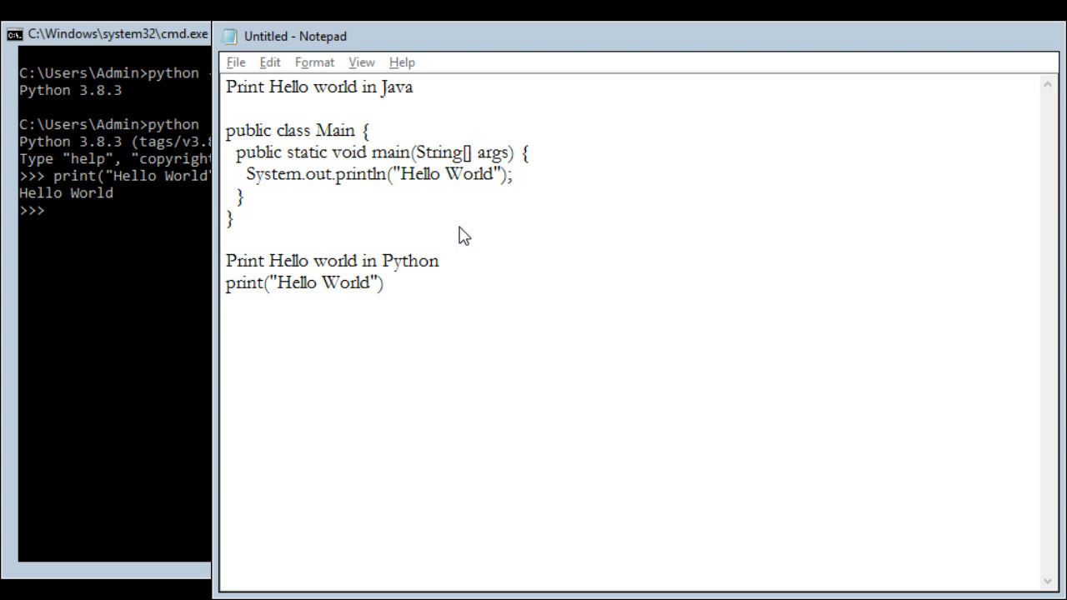
mouse_move(457, 238)
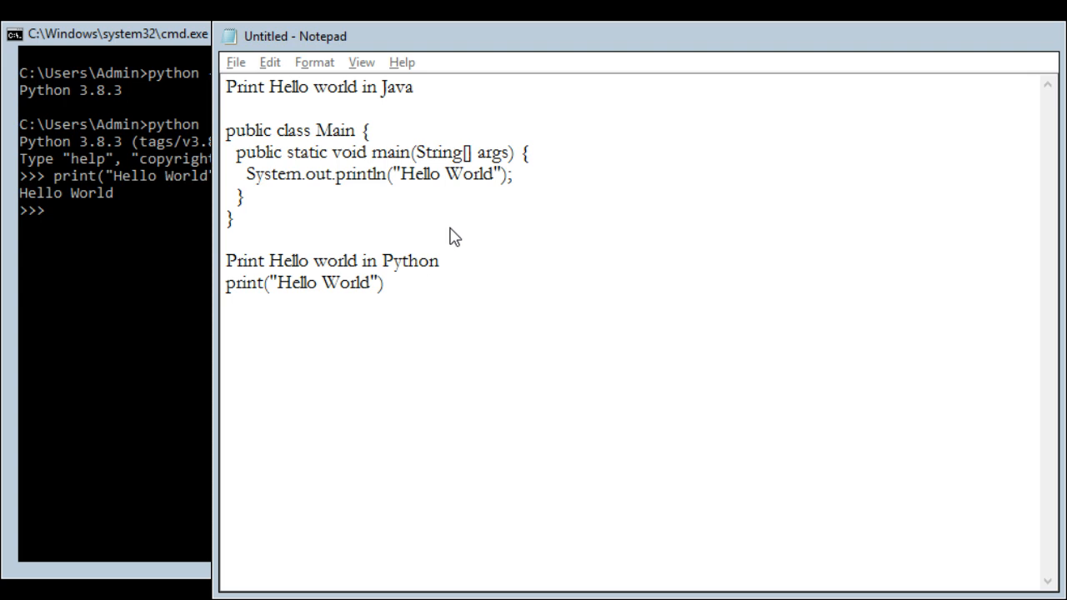
mouse_move(362, 62)
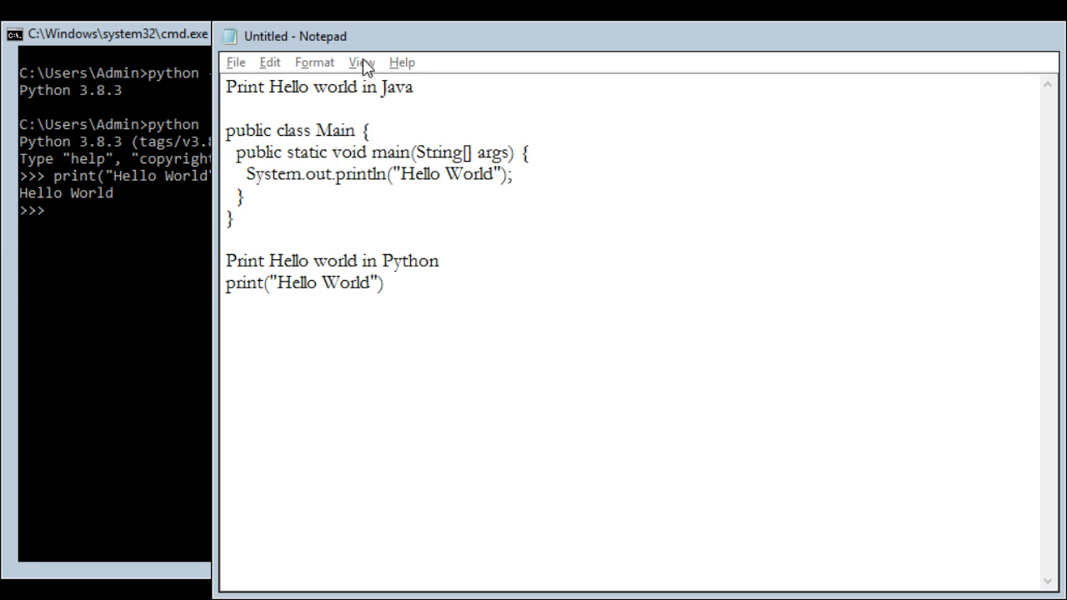
mouse_move(375, 61)
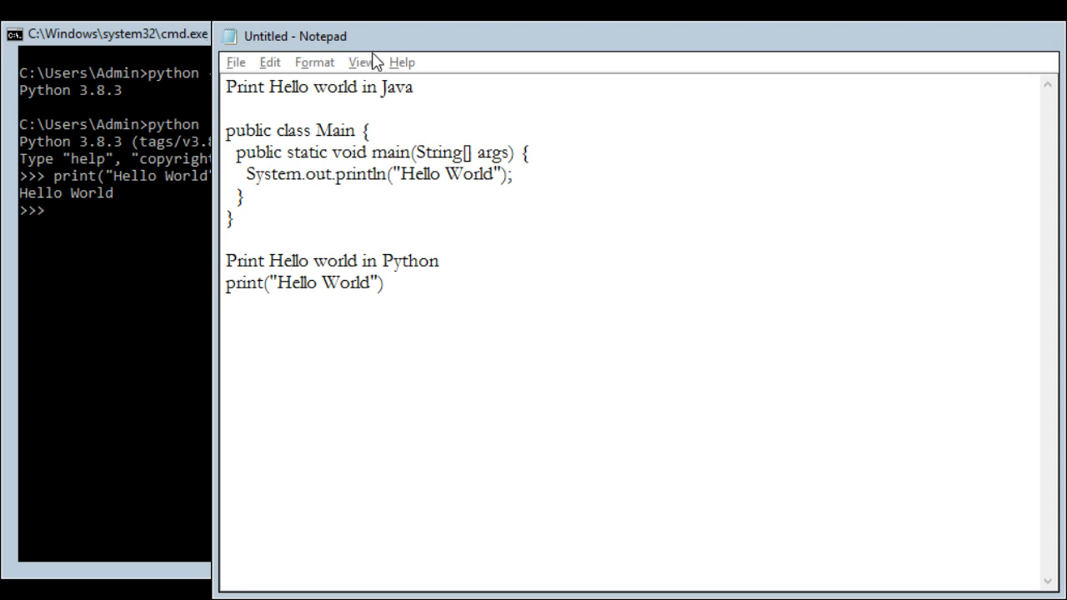
mouse_move(448, 65)
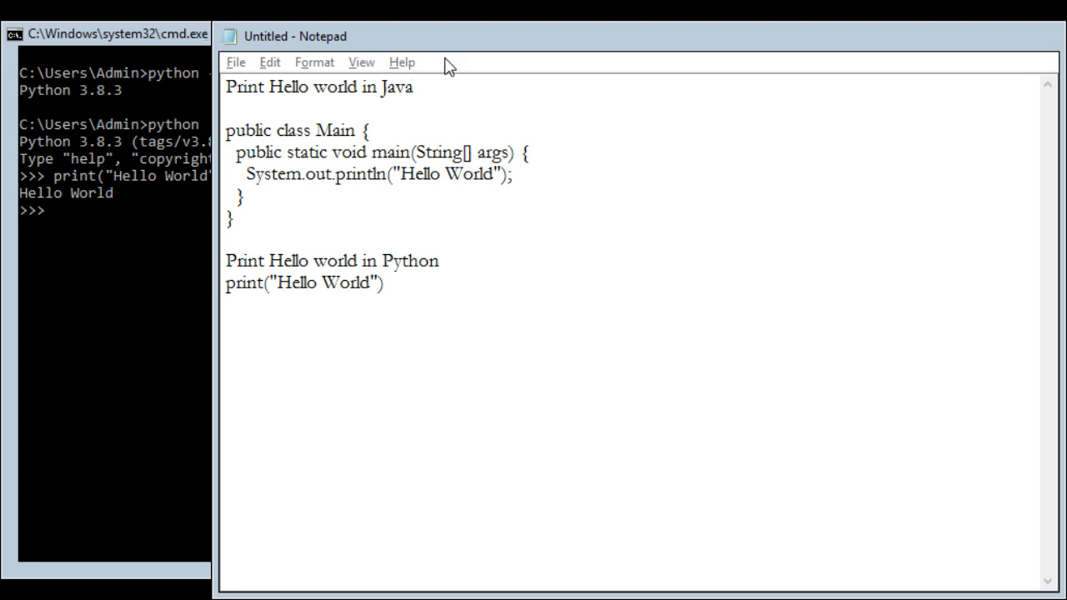
mouse_move(321, 98)
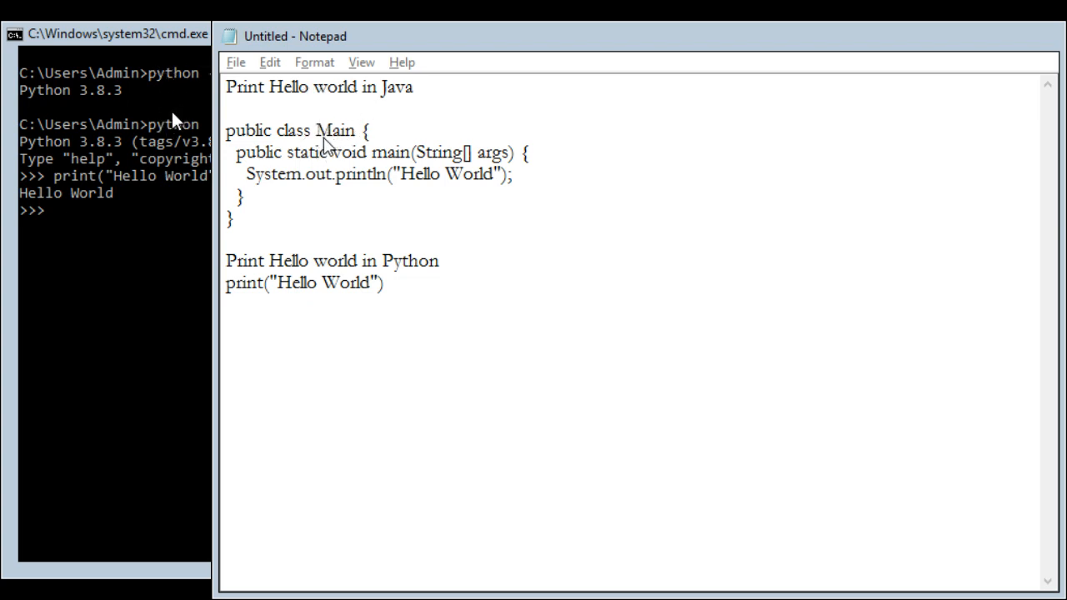
mouse_move(492, 154)
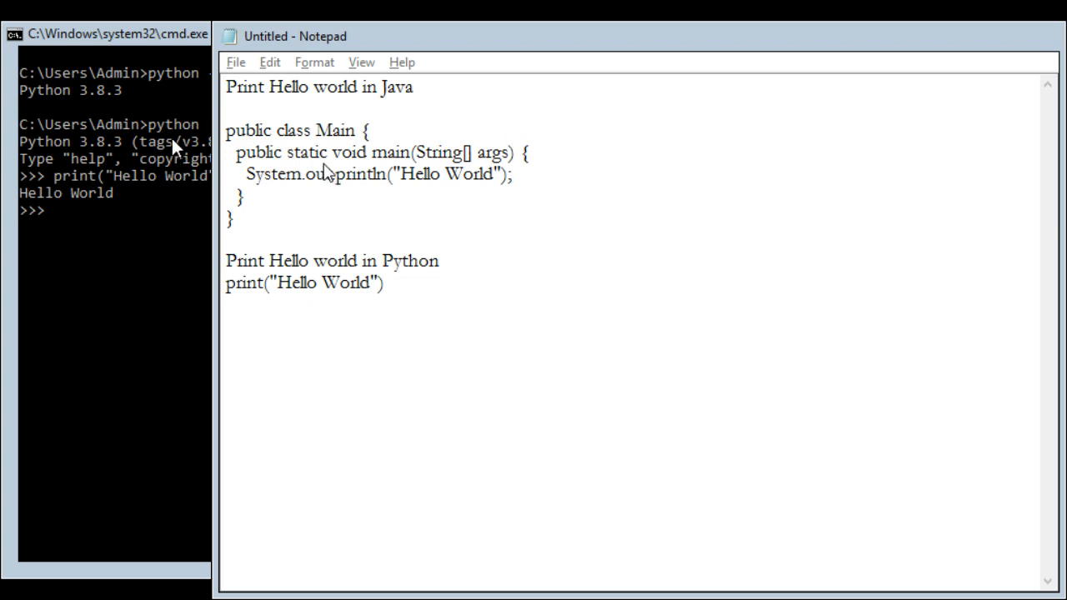
mouse_move(359, 120)
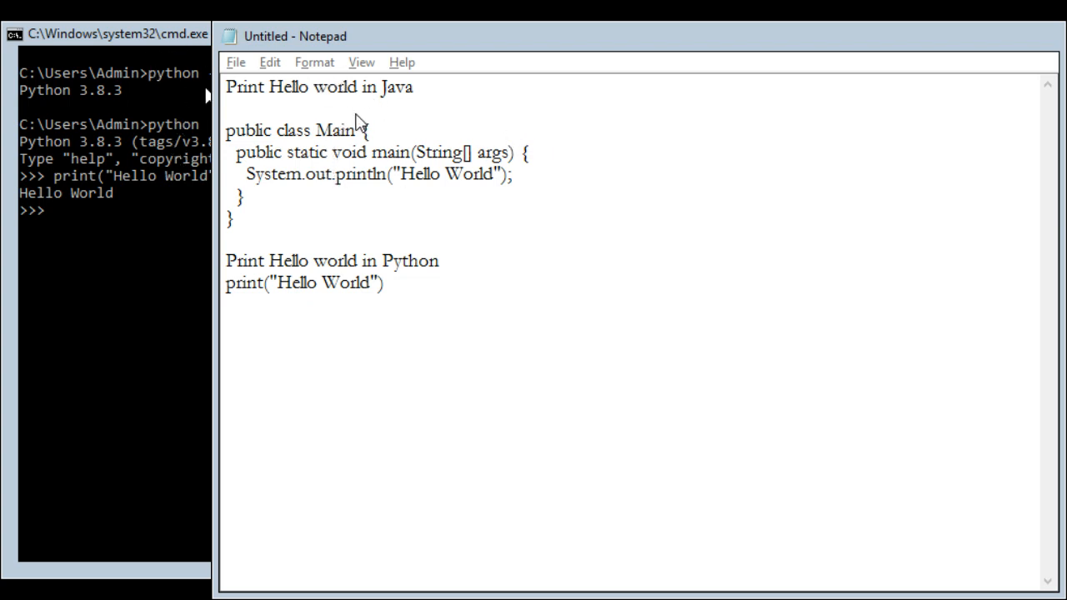
mouse_move(377, 123)
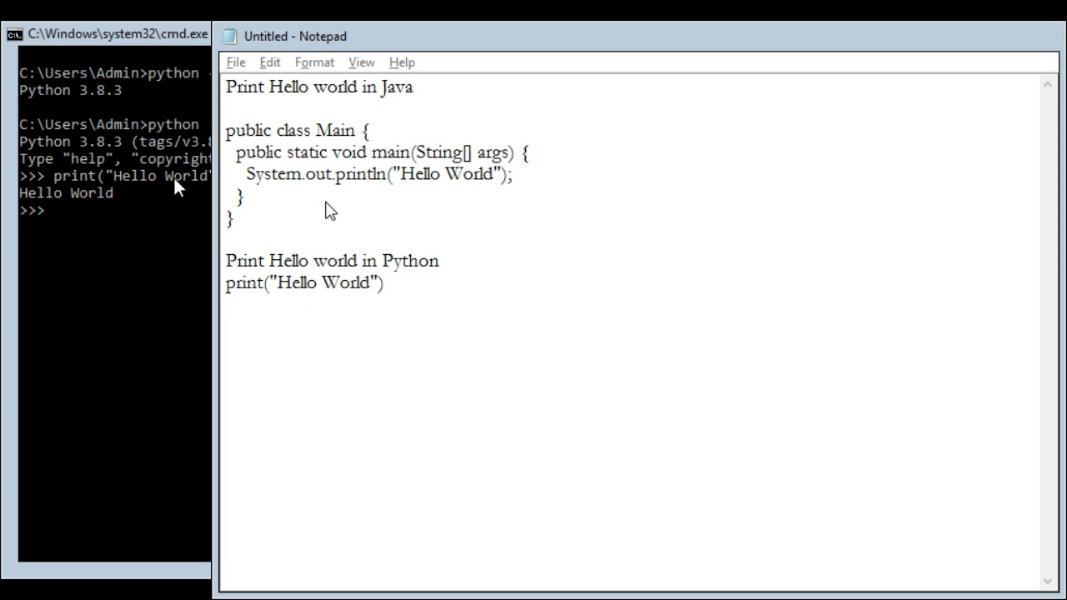
mouse_move(392, 215)
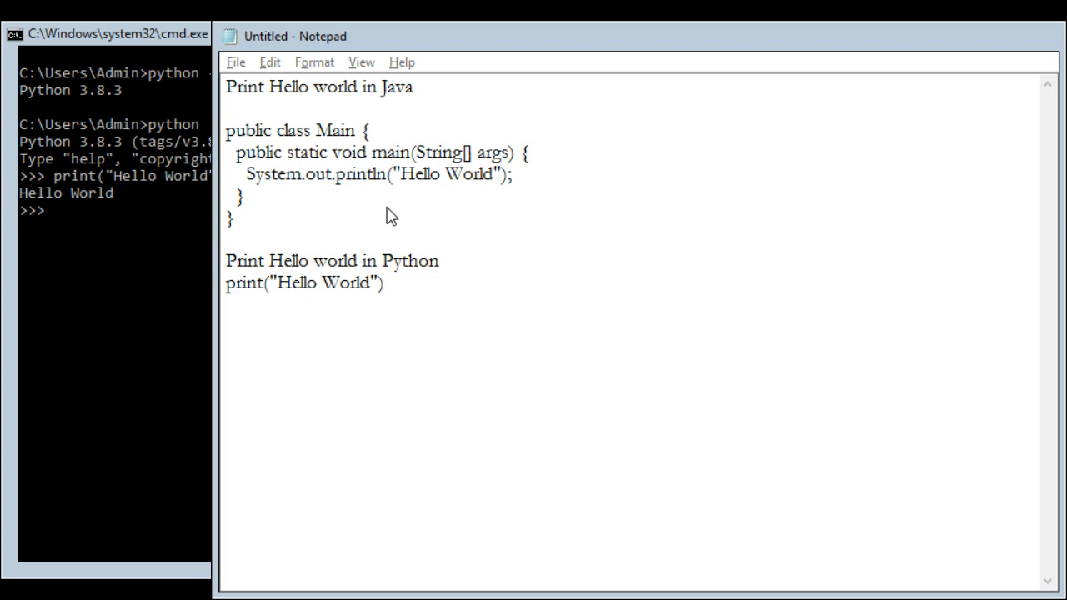
mouse_move(440, 219)
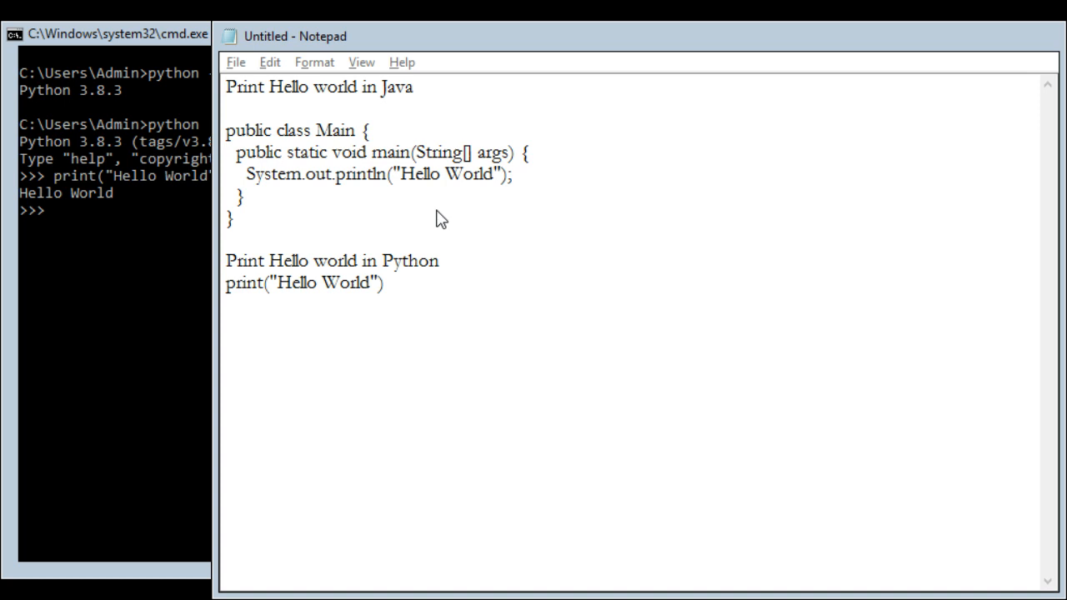
mouse_move(99, 209)
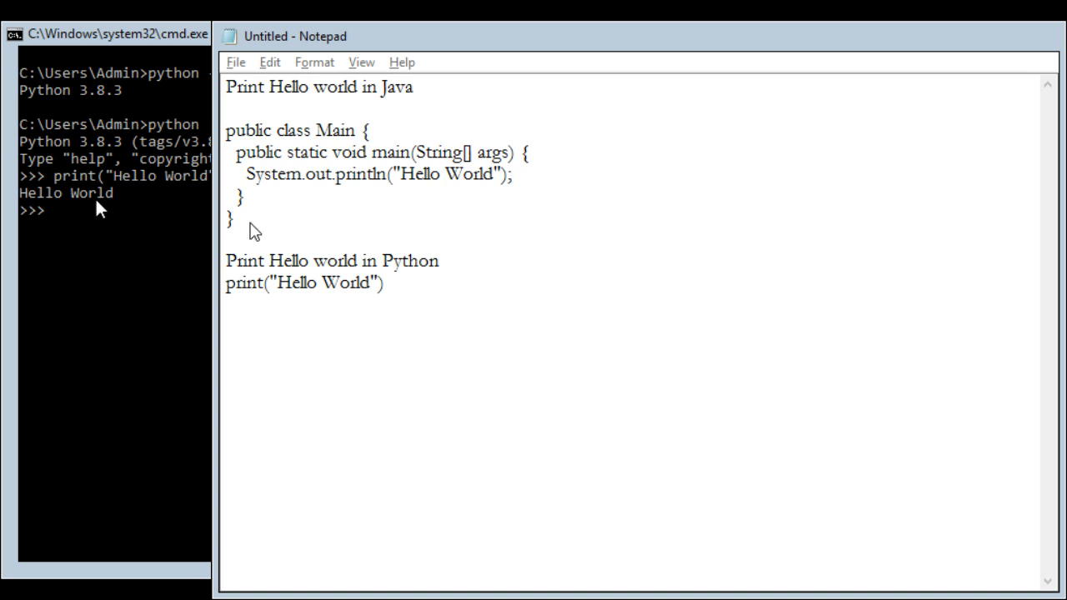